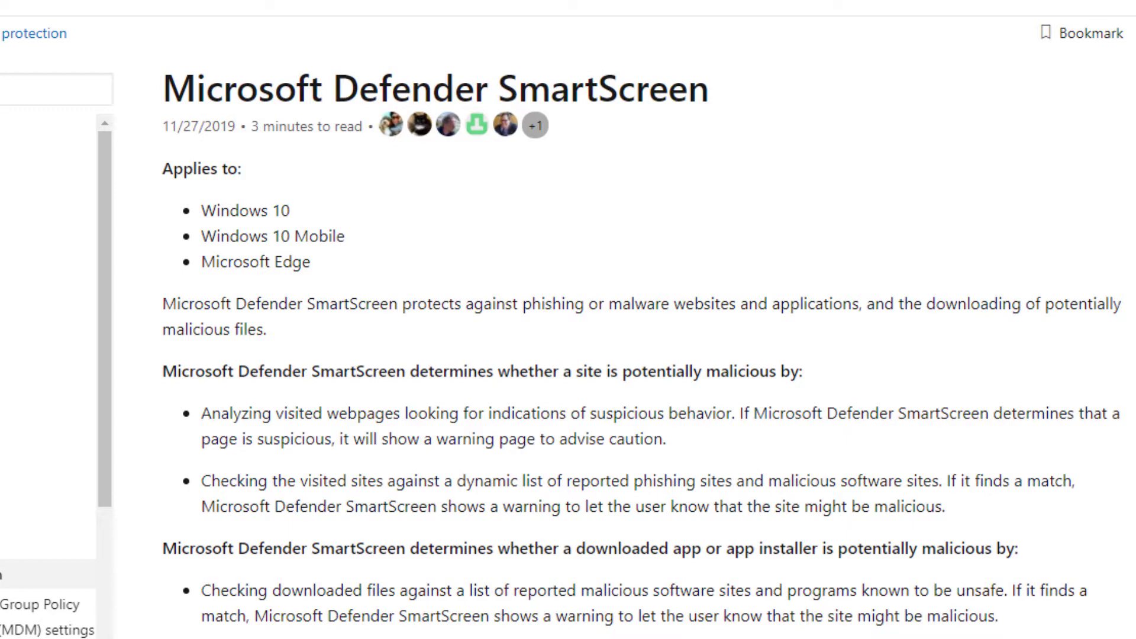
Go to Settings > Update & Security > Windows Security to view the protection areas
{"action": "scroll", "scroll_direction": "up", "scroll_amount": 3}
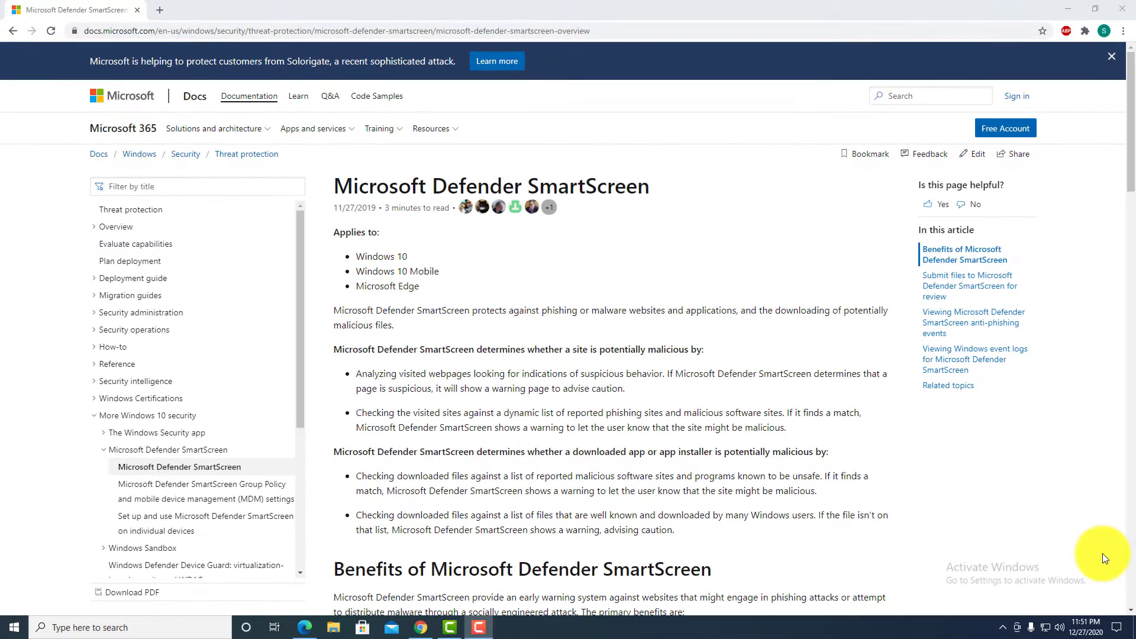
{"action": "left_click", "coordinate": [13, 627]}
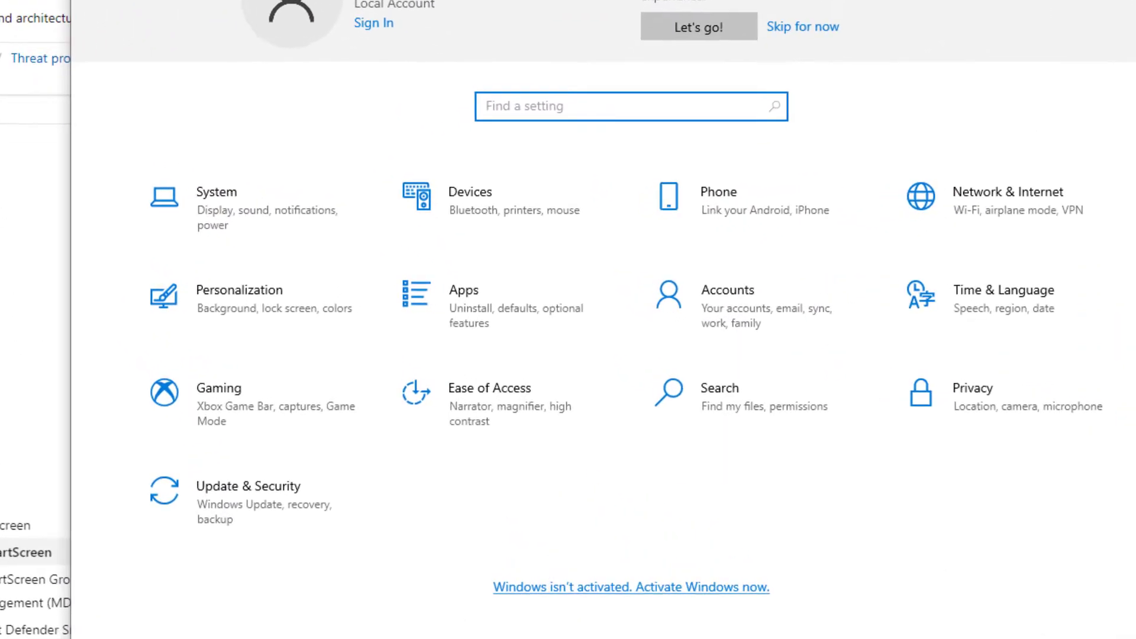
{"action": "left_click", "coordinate": [248, 485]}
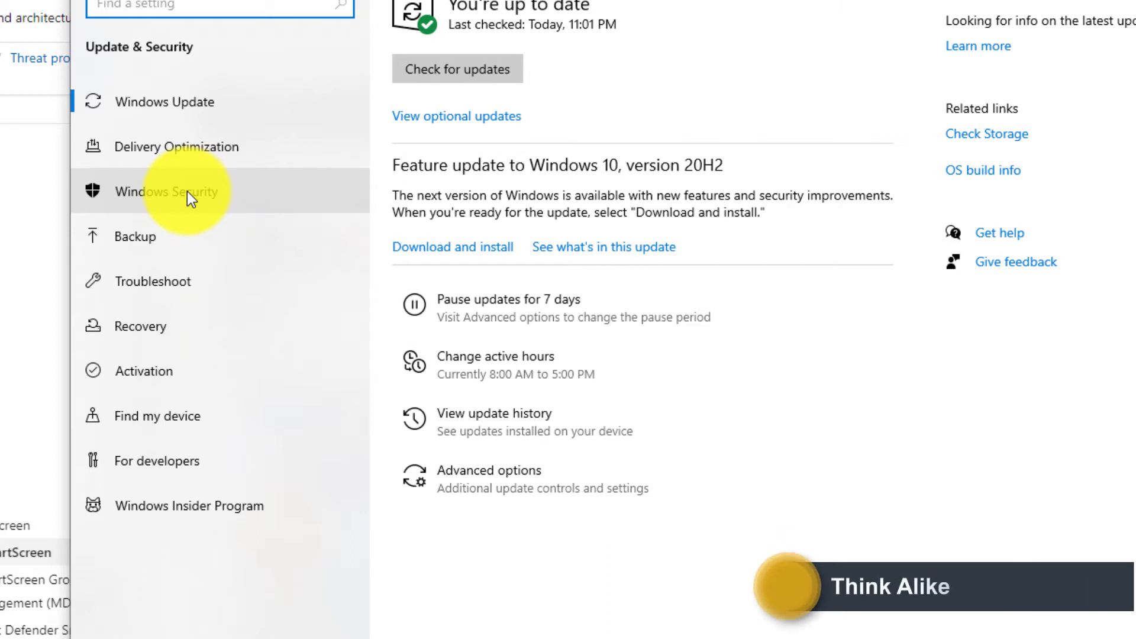
{"action": "left_click", "coordinate": [168, 191]}
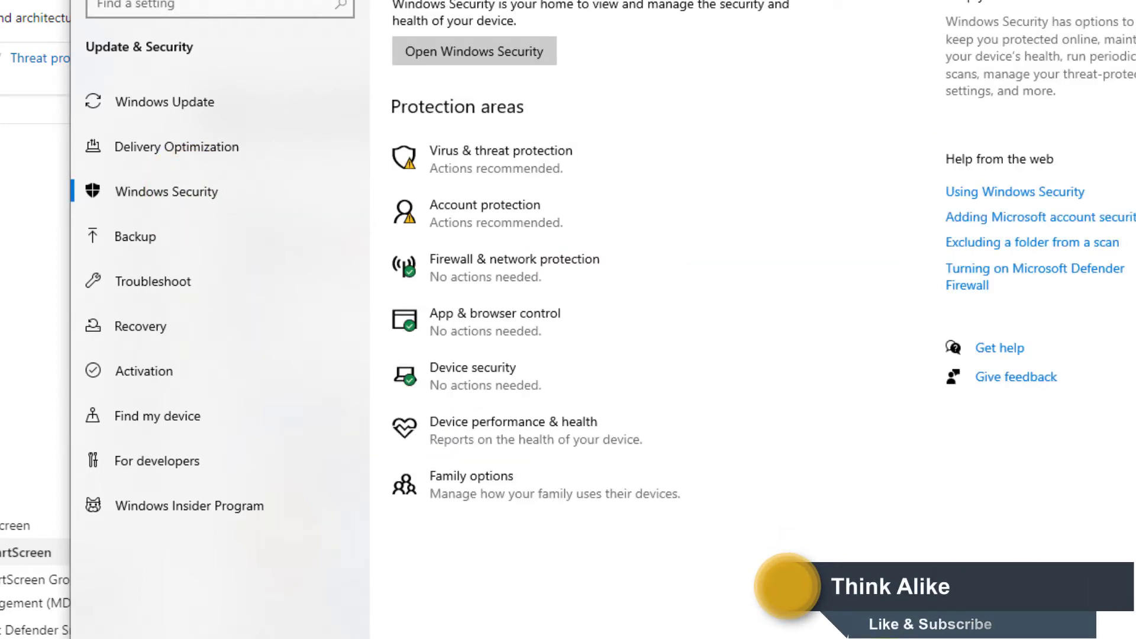
{"action": "mouse_move", "coordinate": [503, 339]}
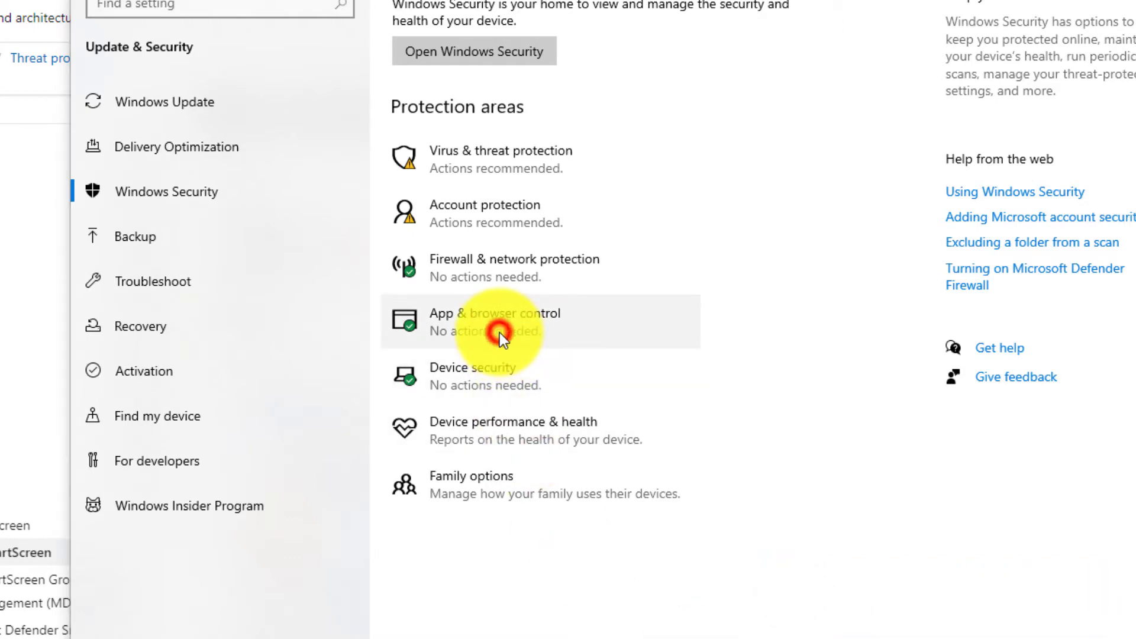
Show the Reputation-based protection settings from App & browser control
{"action": "left_click", "coordinate": [495, 321]}
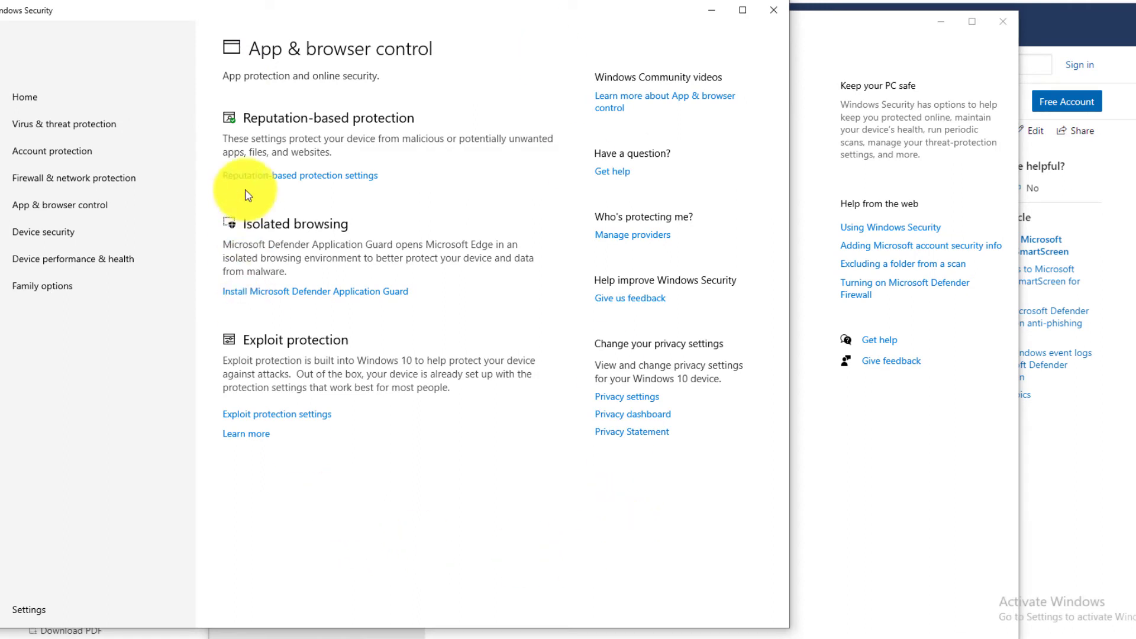
{"action": "mouse_move", "coordinate": [336, 129]}
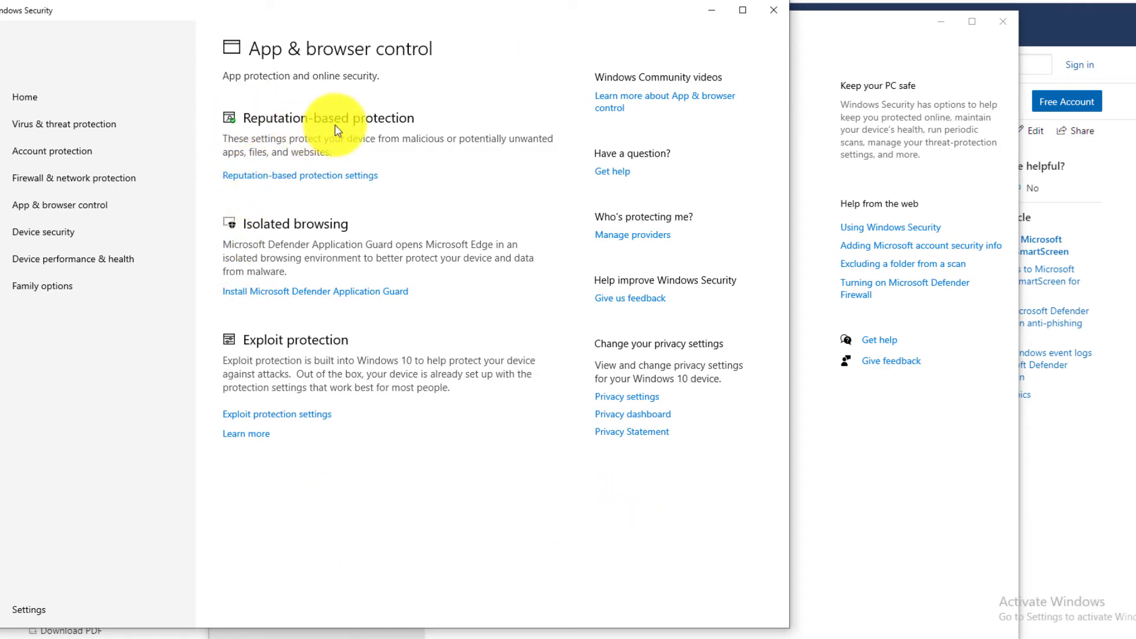
{"action": "mouse_move", "coordinate": [311, 184]}
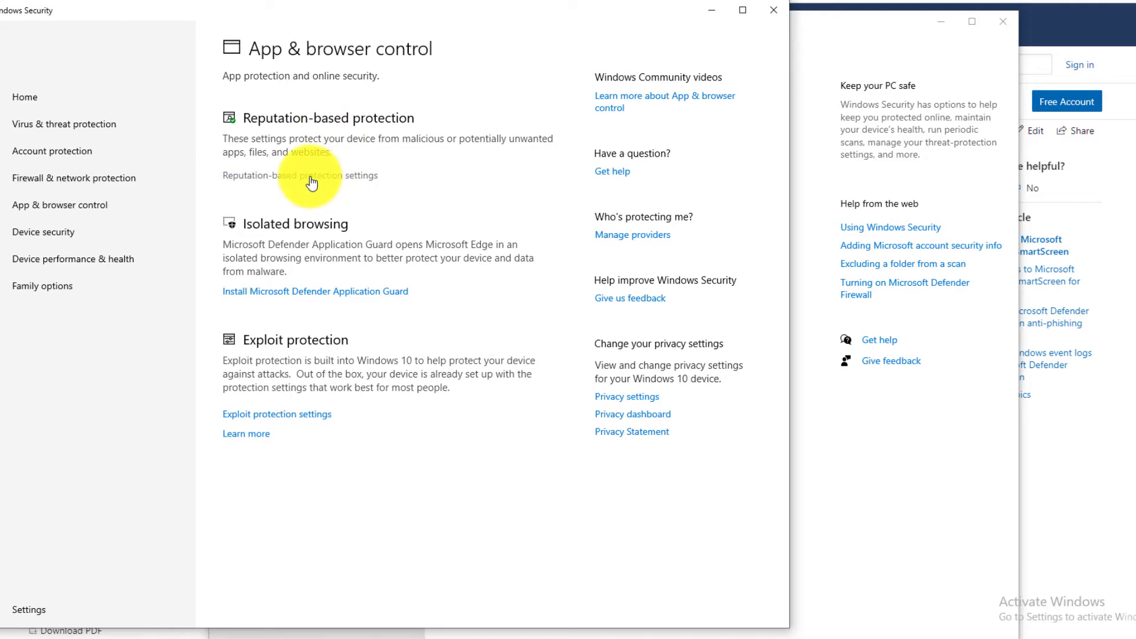
{"action": "left_click", "coordinate": [300, 175]}
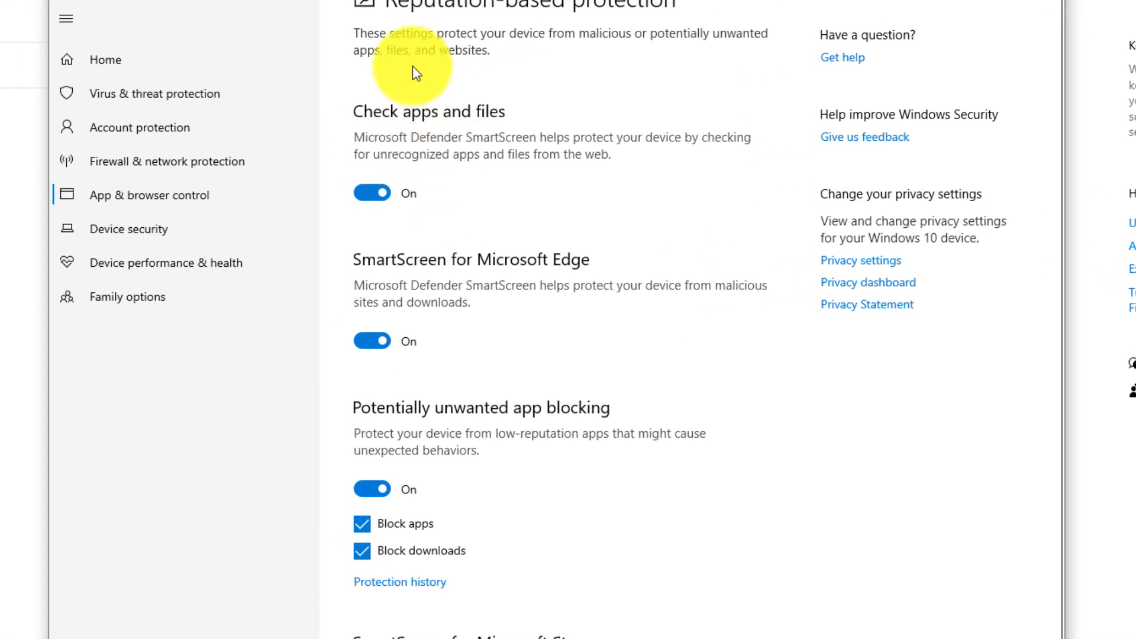
{"action": "mouse_move", "coordinate": [552, 508]}
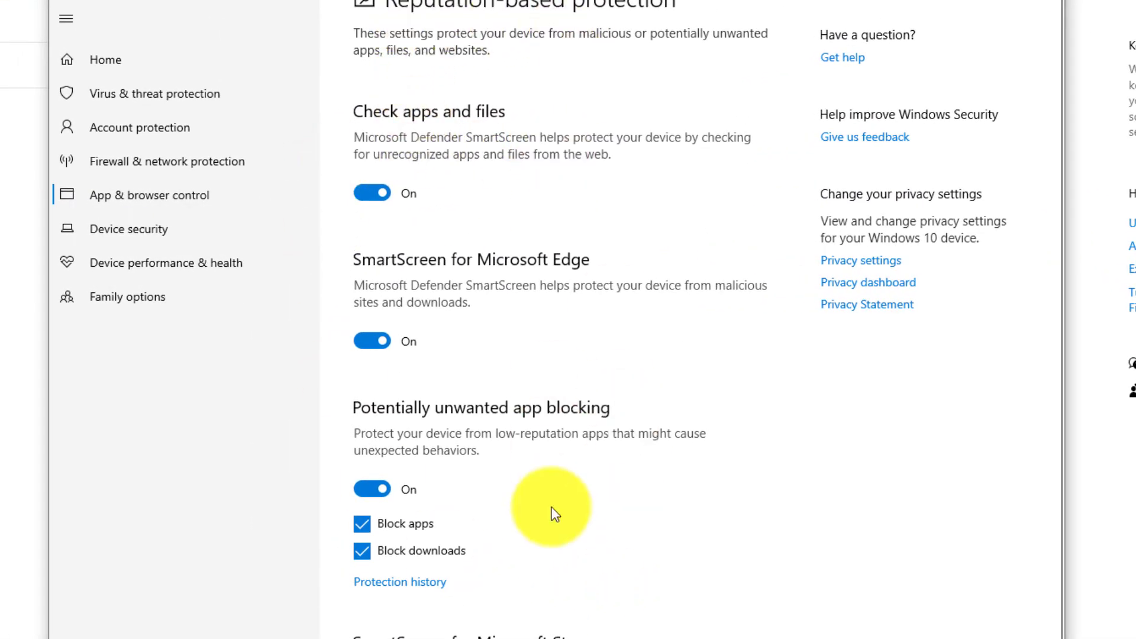
{"action": "mouse_move", "coordinate": [428, 130]}
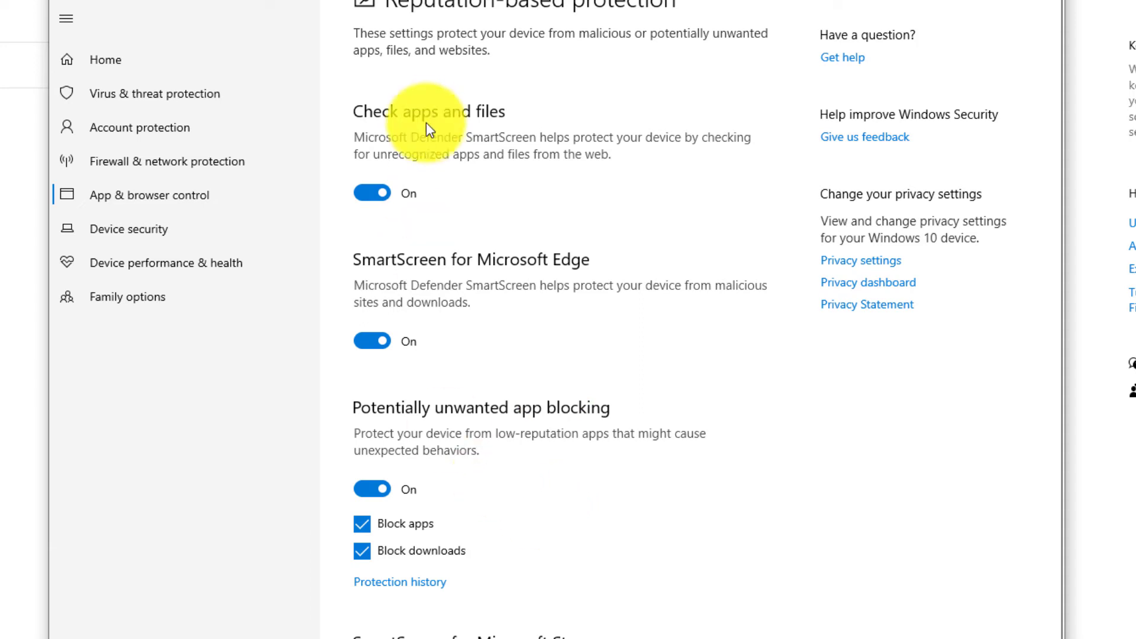
{"action": "mouse_move", "coordinate": [538, 115]}
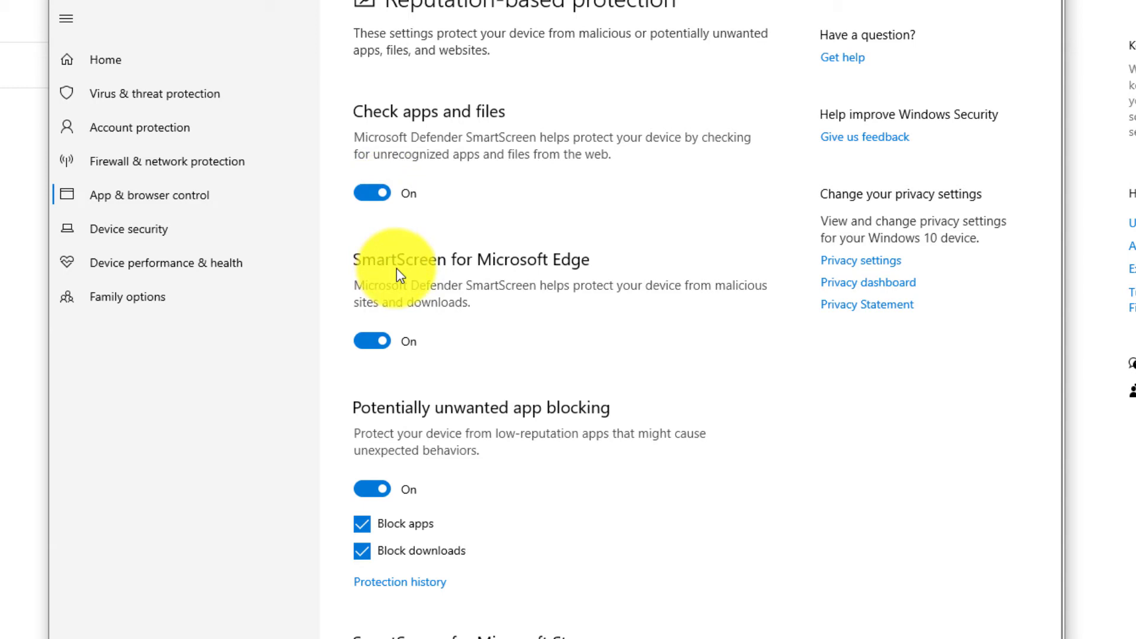
{"action": "mouse_move", "coordinate": [438, 174]}
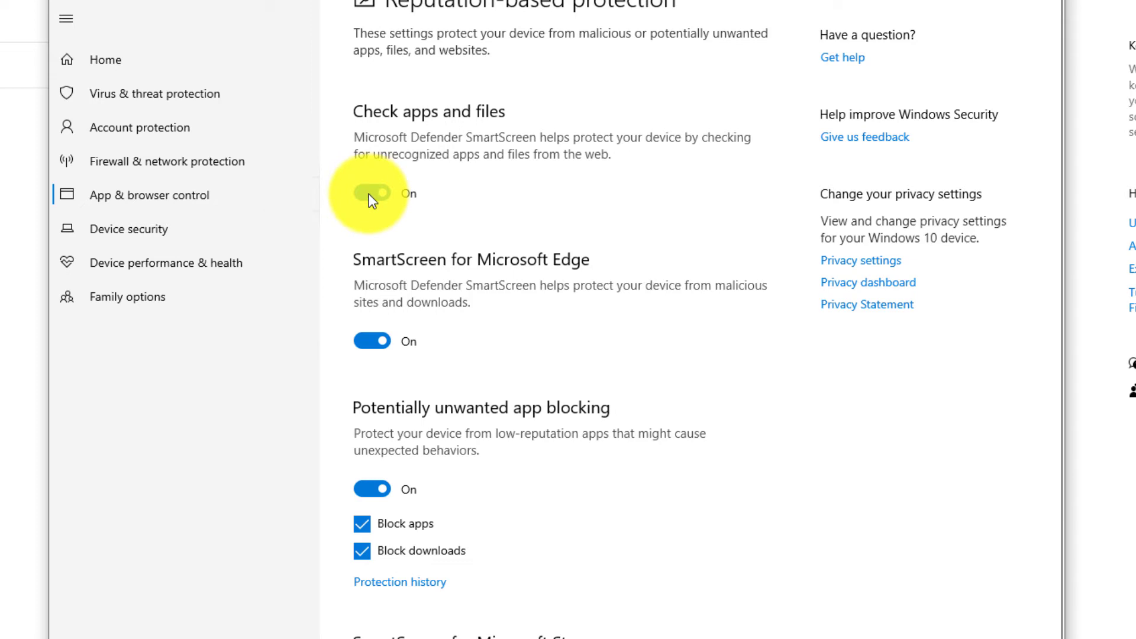
Switch off Check apps and files, SmartScreen for Microsoft Edge, and potentially unwanted app blocking
{"action": "left_click", "coordinate": [372, 193]}
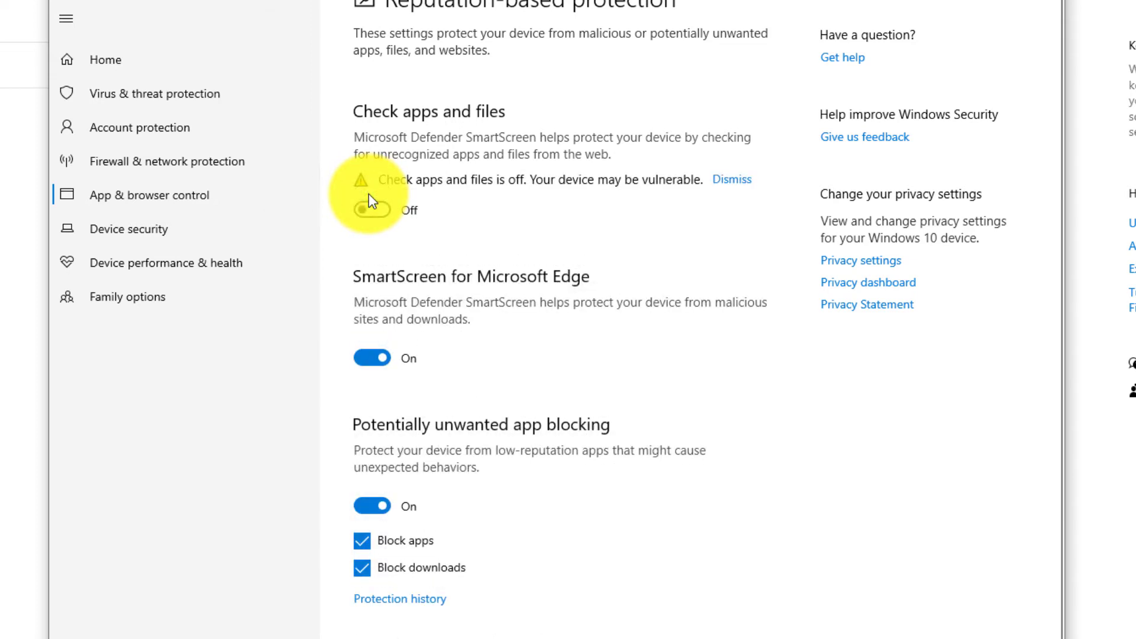
{"action": "mouse_move", "coordinate": [571, 292]}
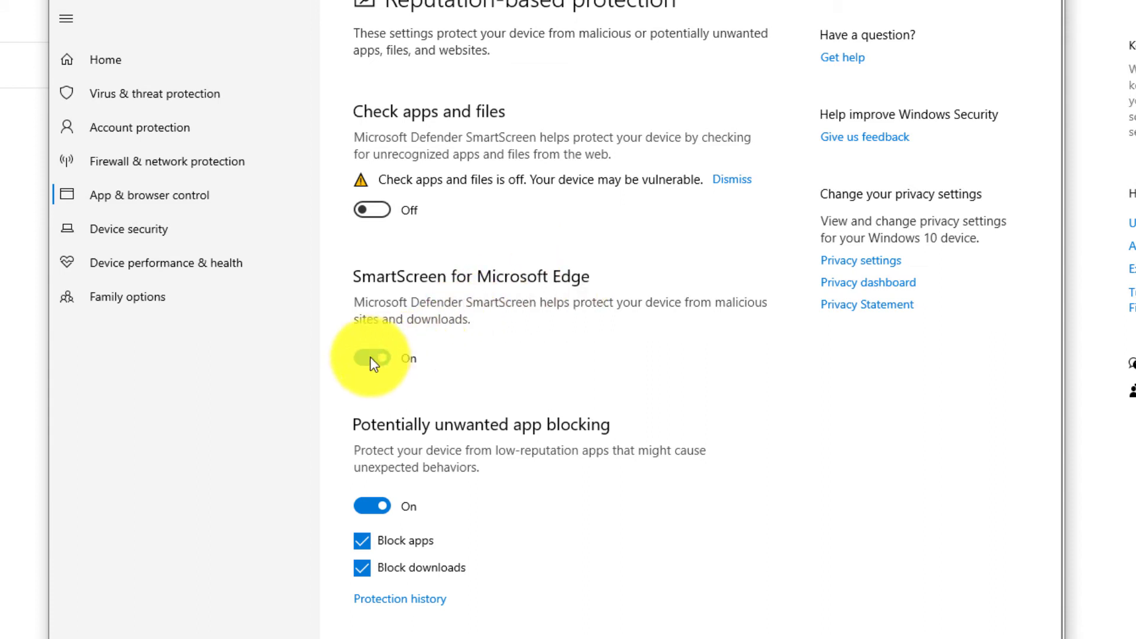
{"action": "left_click", "coordinate": [372, 358]}
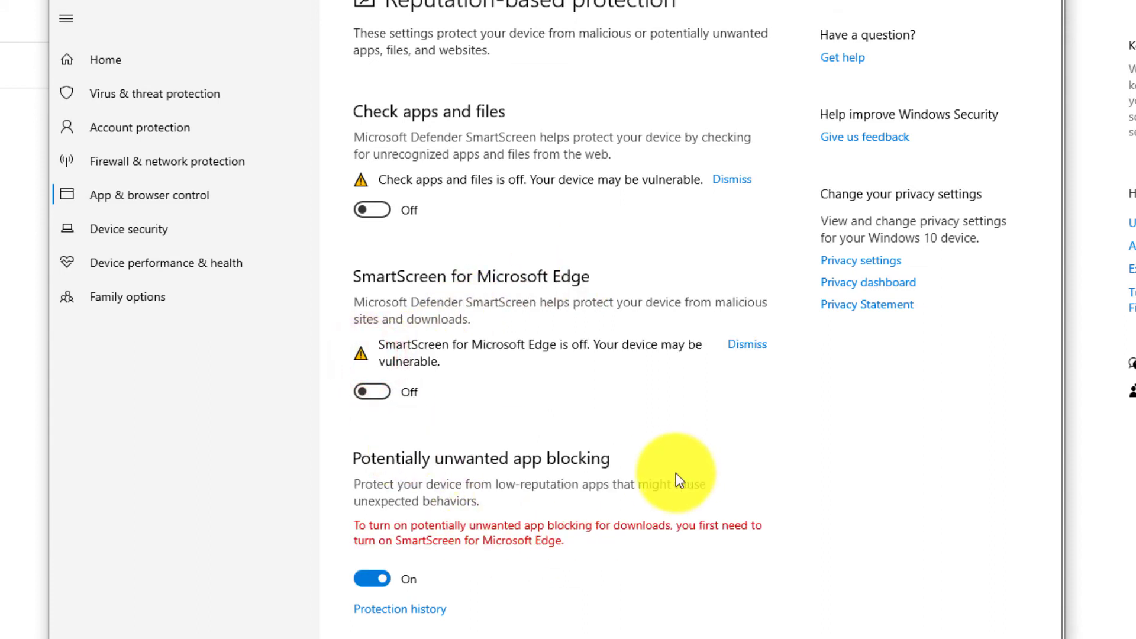
{"action": "mouse_move", "coordinate": [509, 485]}
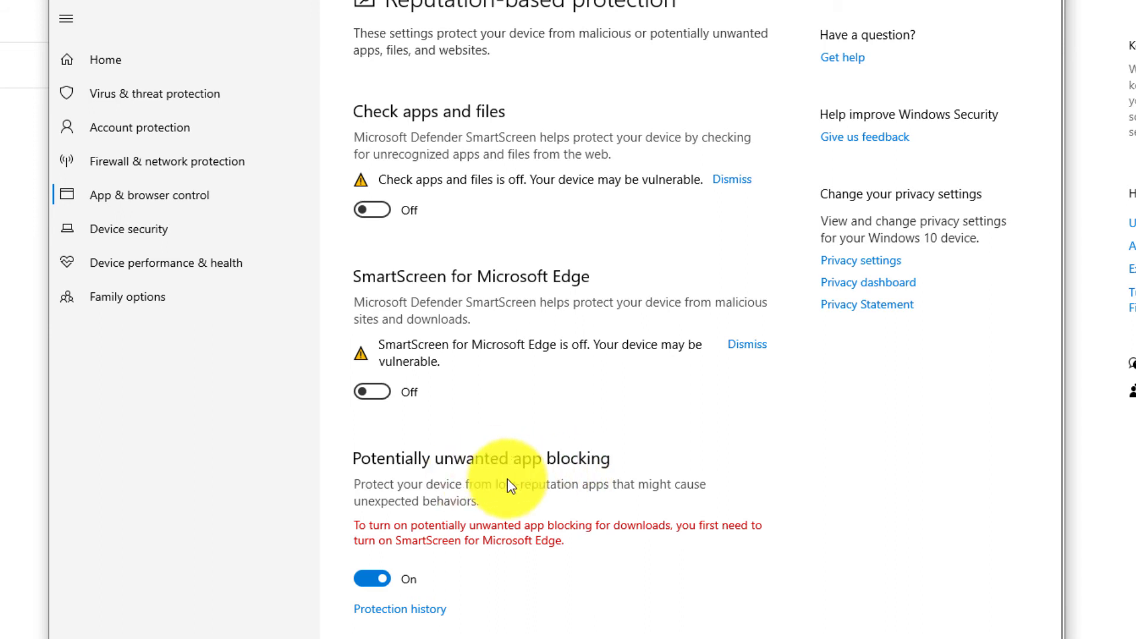
{"action": "mouse_move", "coordinate": [468, 477]}
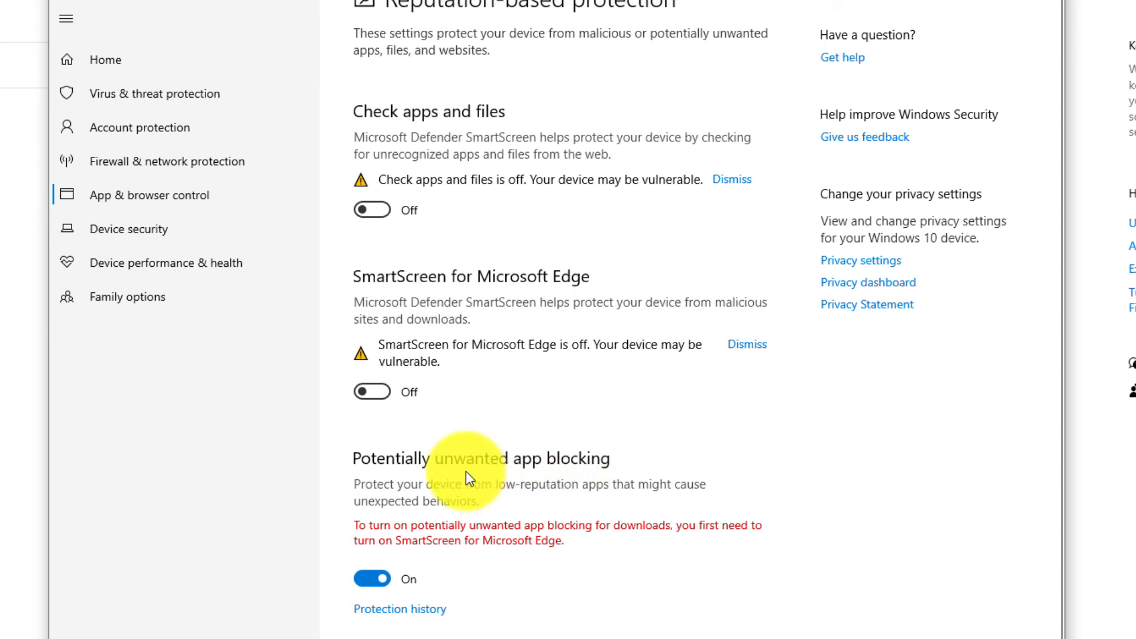
{"action": "mouse_move", "coordinate": [432, 470]}
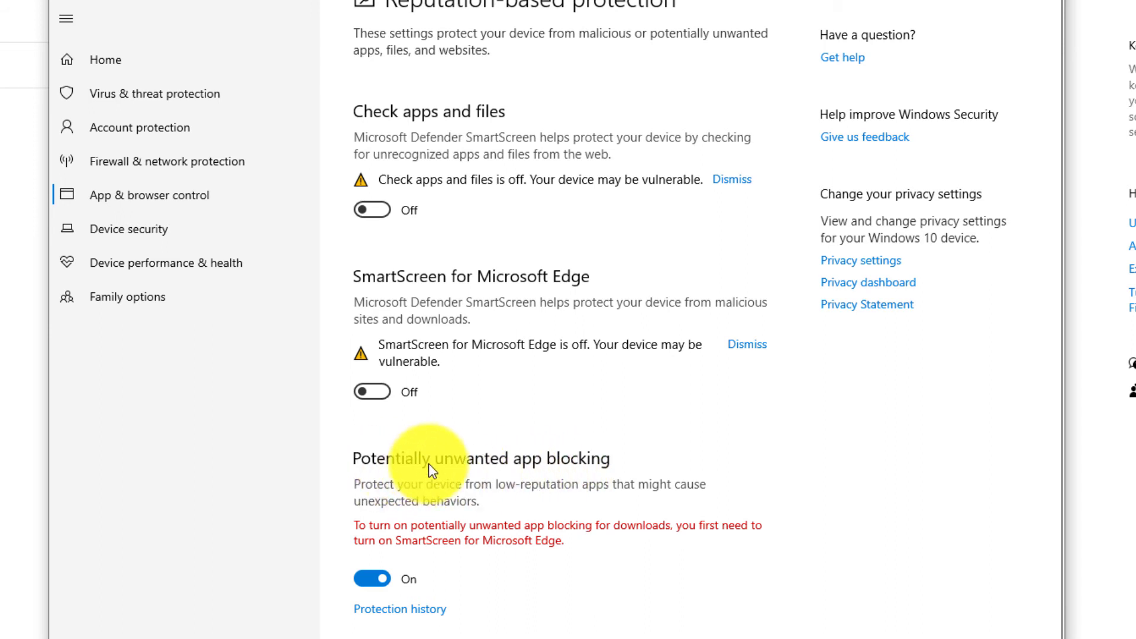
{"action": "mouse_move", "coordinate": [505, 487]}
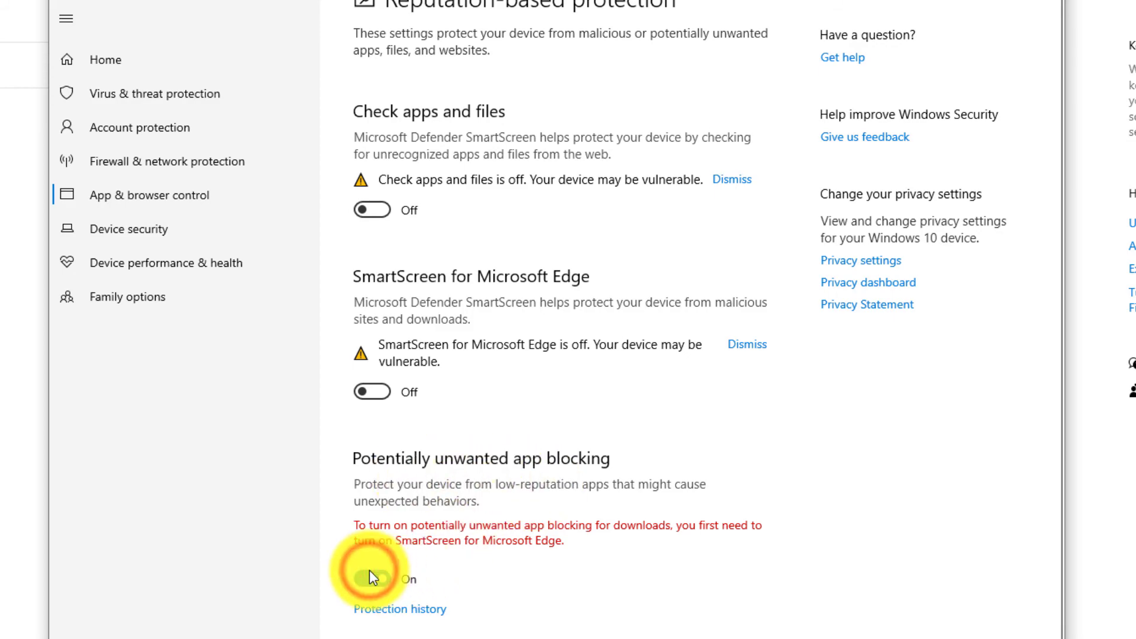
{"action": "left_click", "coordinate": [372, 577]}
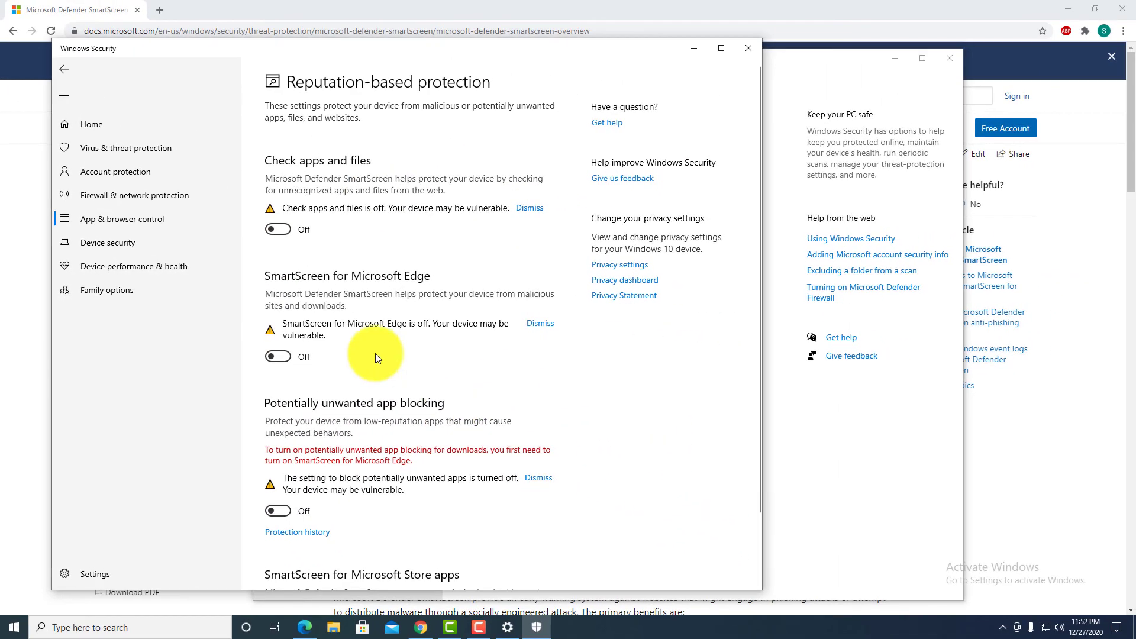
{"action": "mouse_move", "coordinate": [385, 382]}
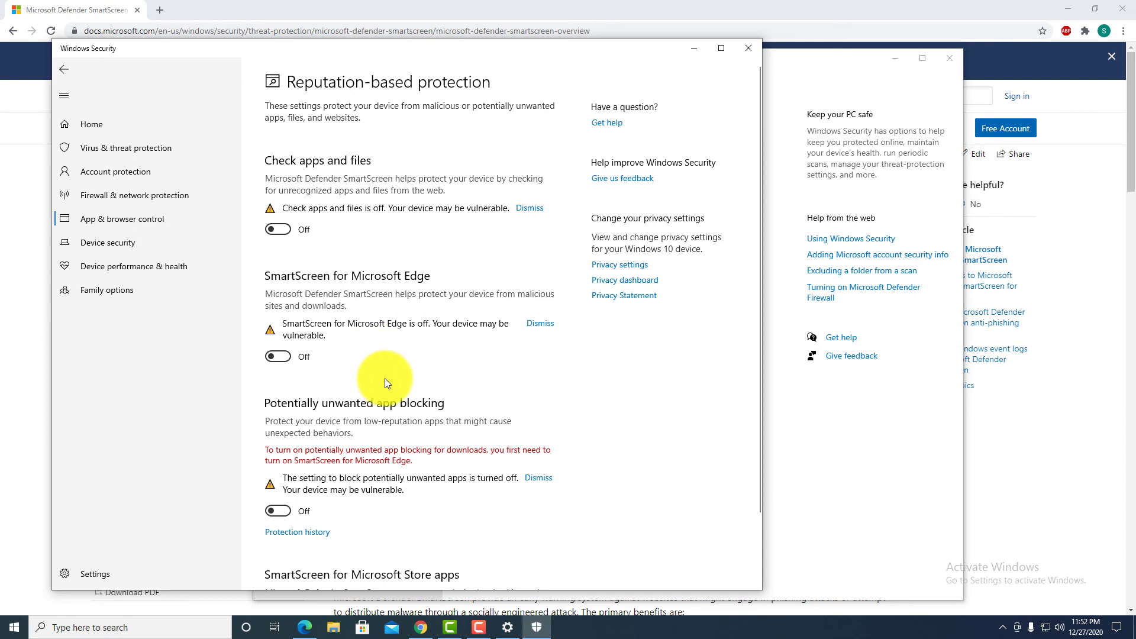